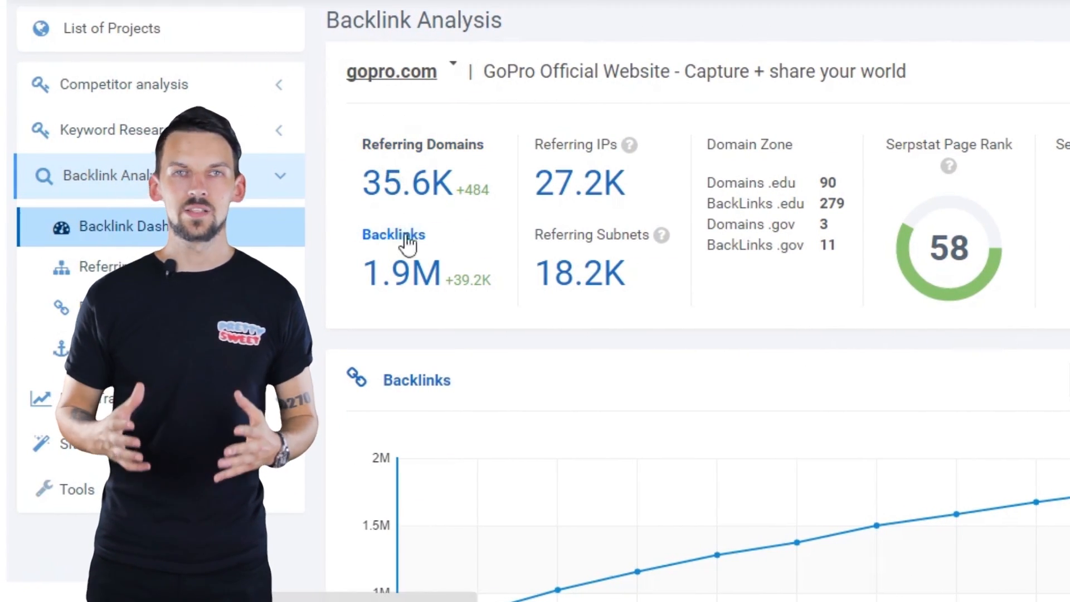
mouse_move(575, 215)
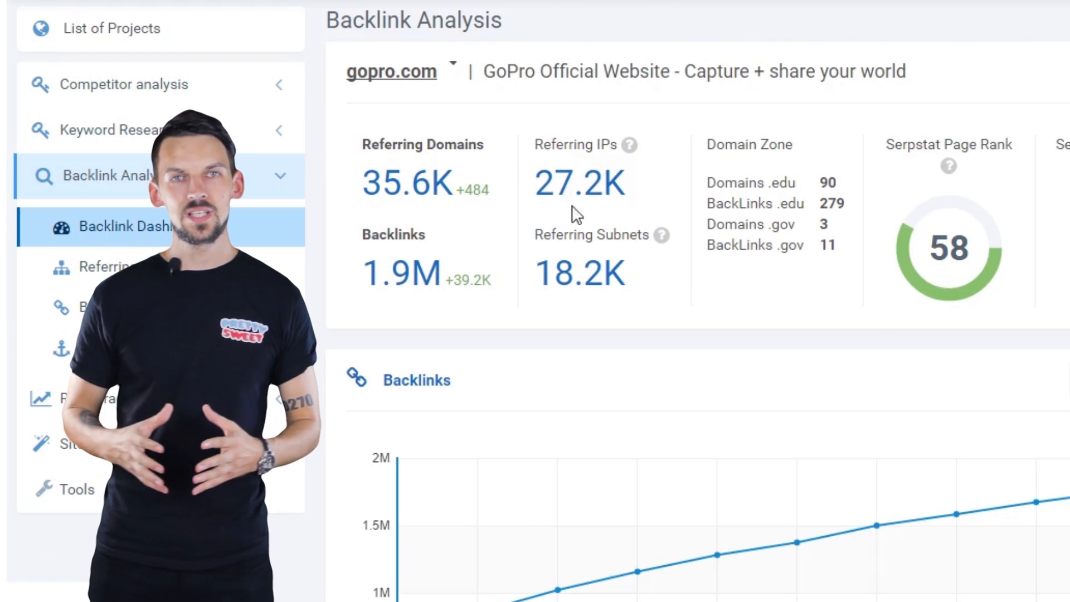
mouse_move(648, 277)
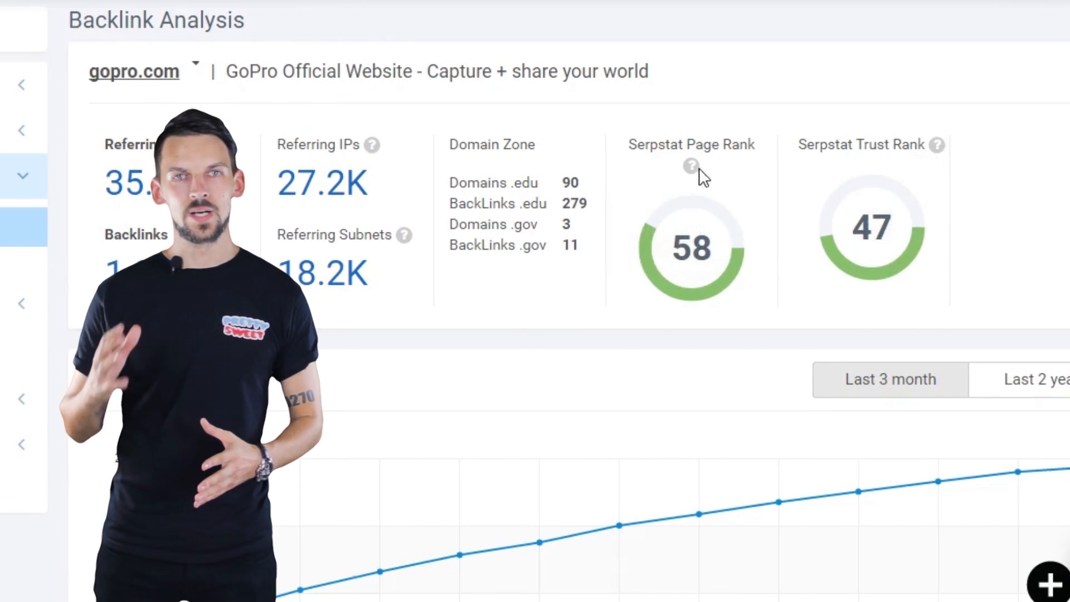
mouse_move(691, 166)
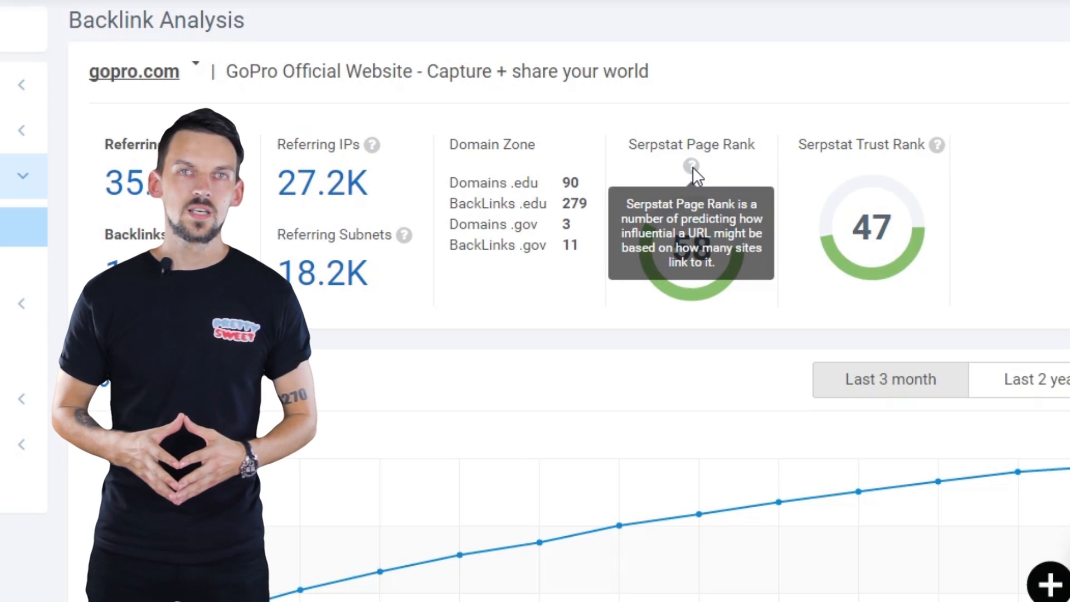
mouse_move(939, 144)
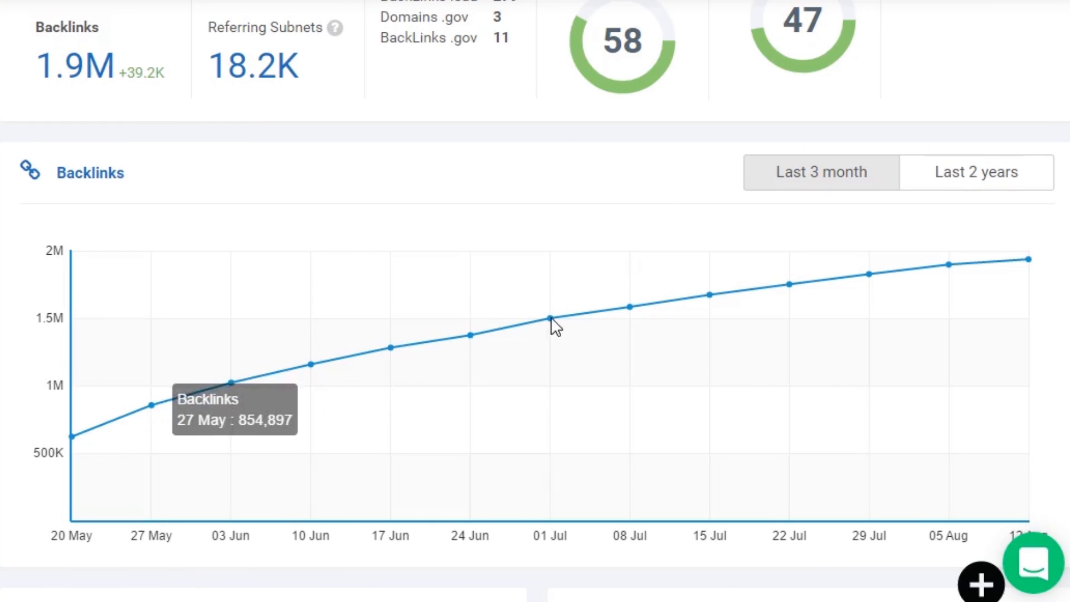
mouse_move(865, 285)
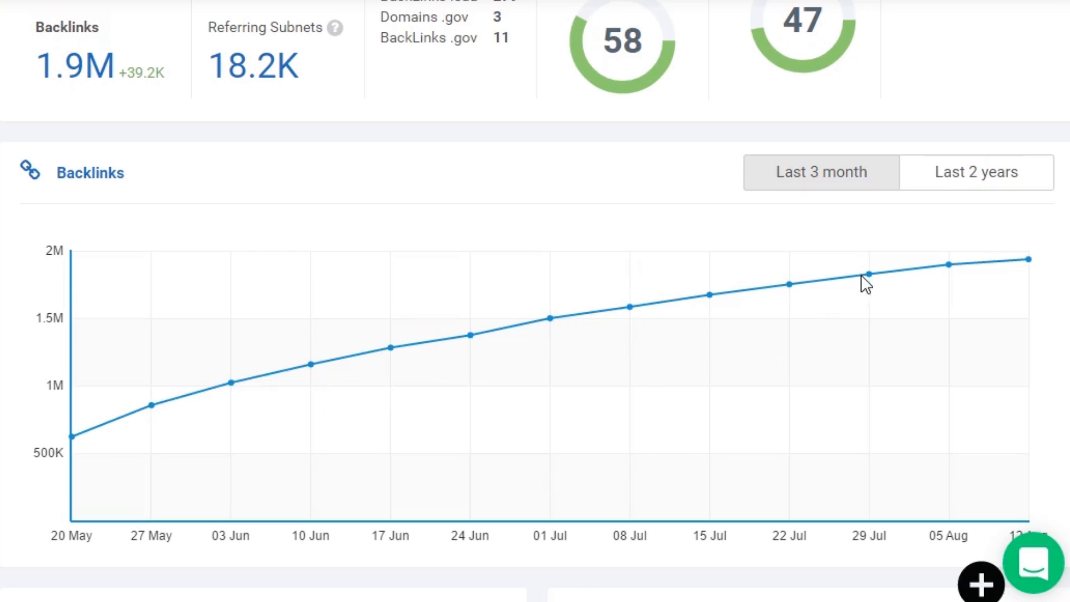
Open the gopro.com Referring Domains report and scroll its 10,000-domain table
scroll("down", 3)
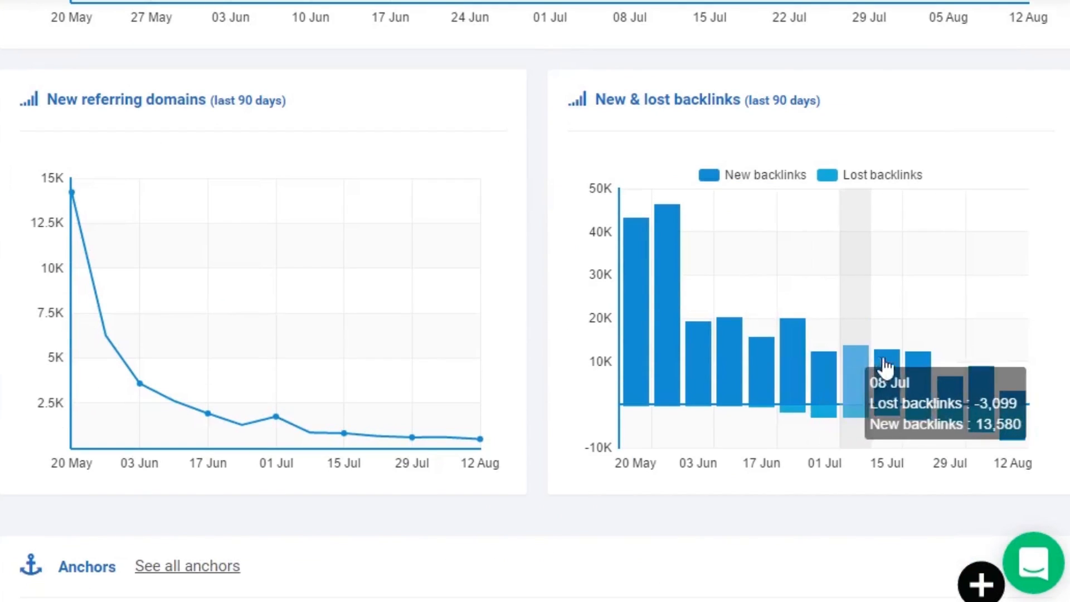
mouse_move(959, 388)
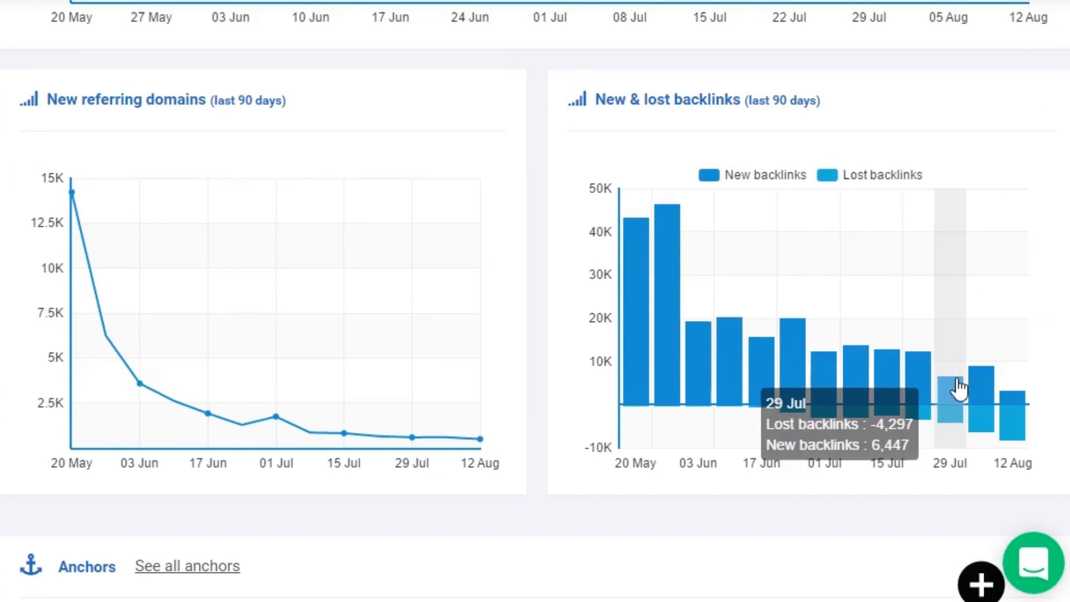
scroll("down", 3)
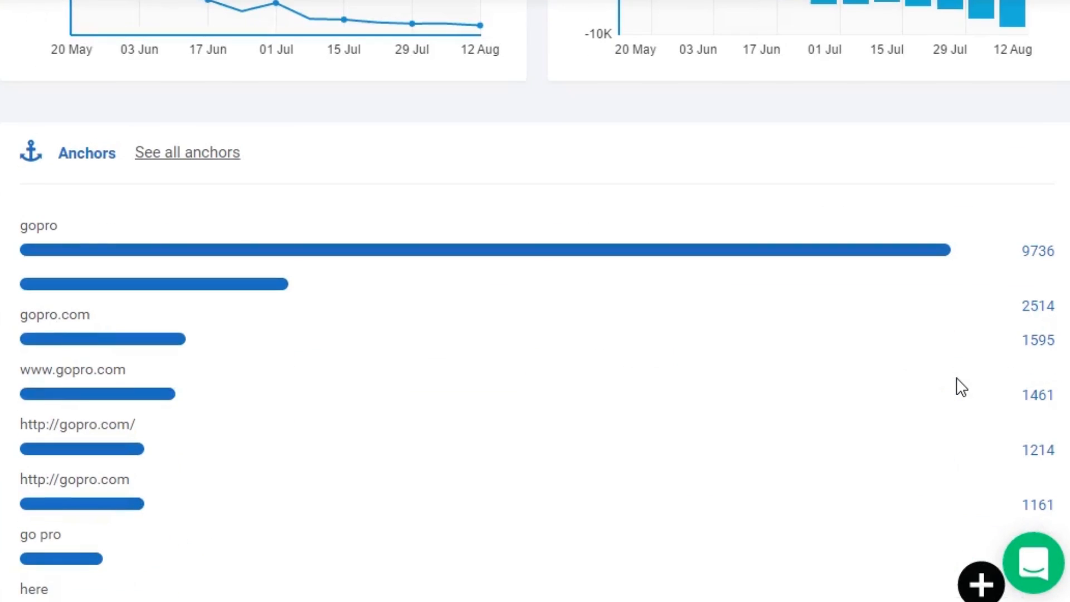
scroll("up", 3)
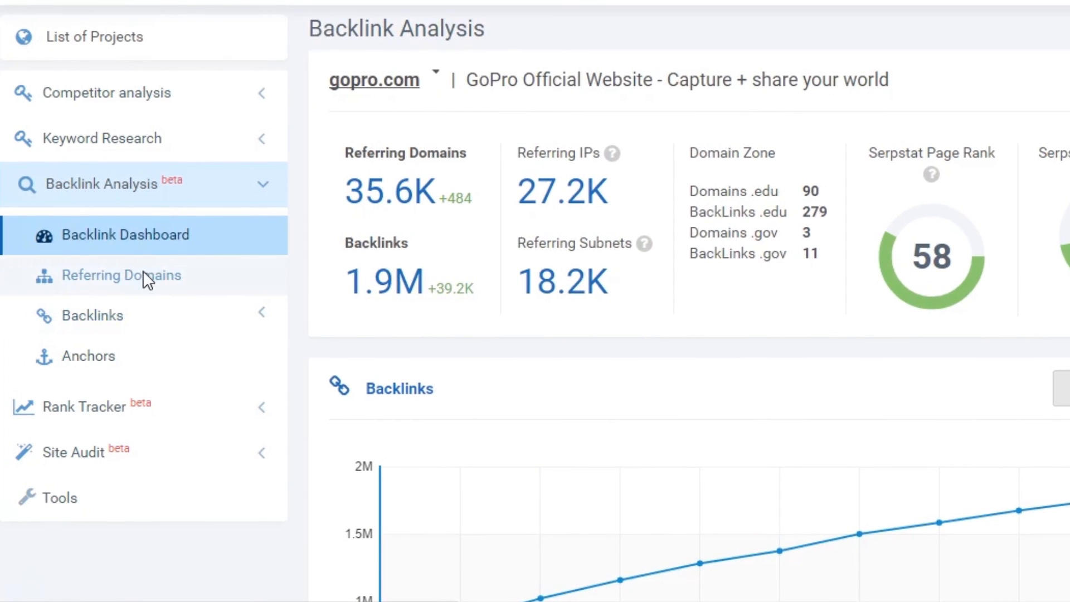
left_click(121, 274)
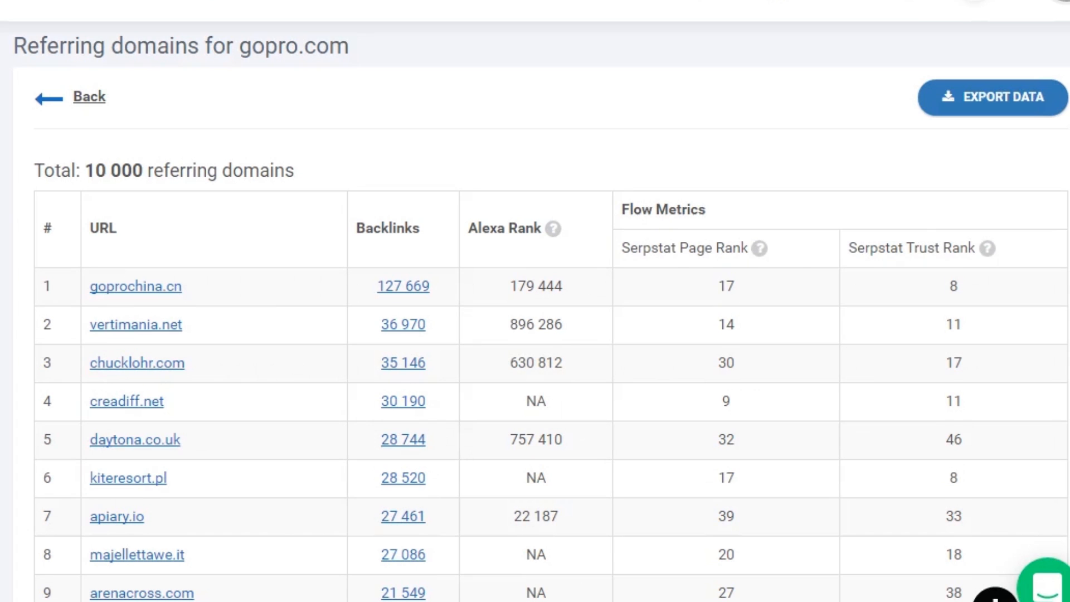
scroll("down", 3)
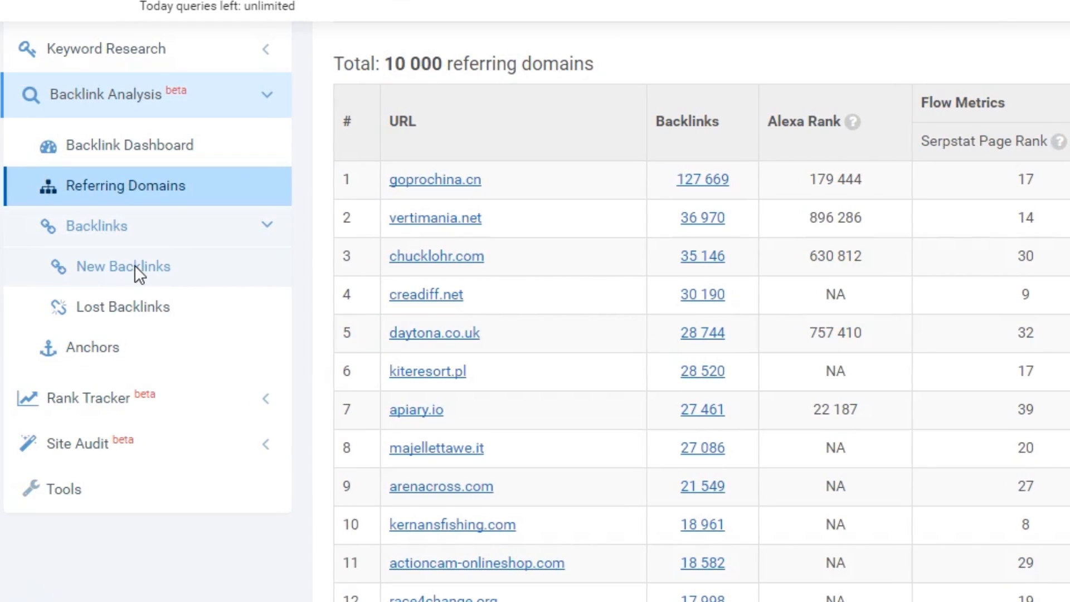
Open New Backlinks and review the 1,999,360-link table of donor and acceptor URLs
left_click(124, 267)
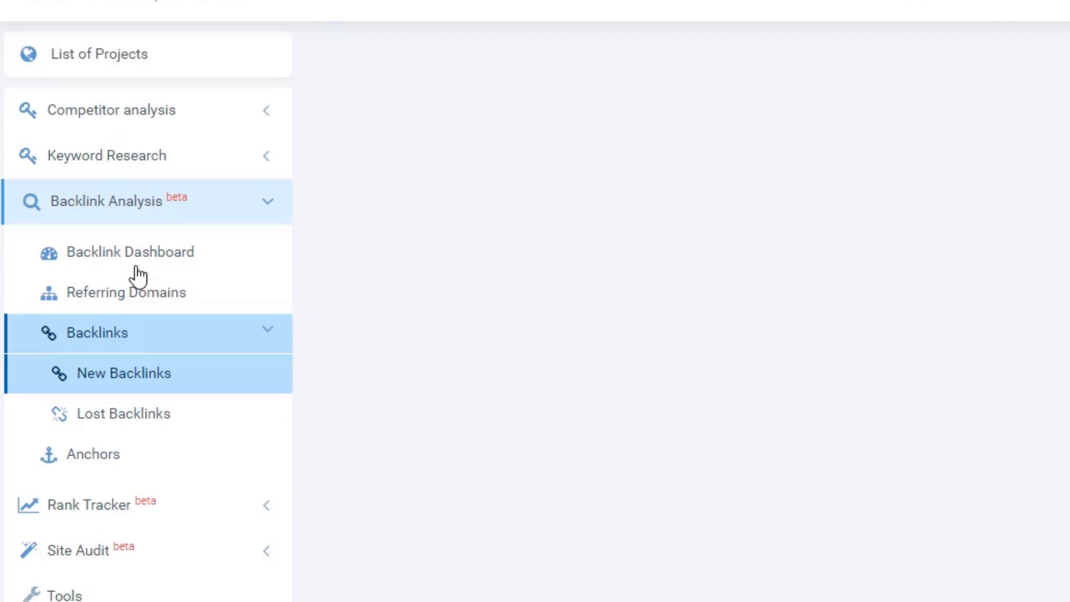
left_click(124, 373)
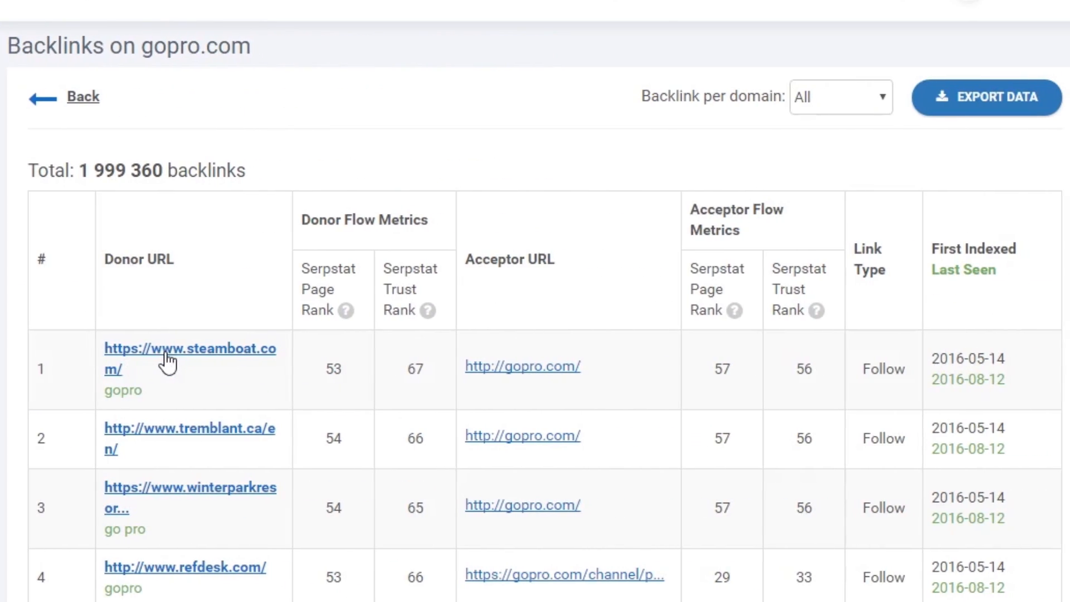
mouse_move(473, 303)
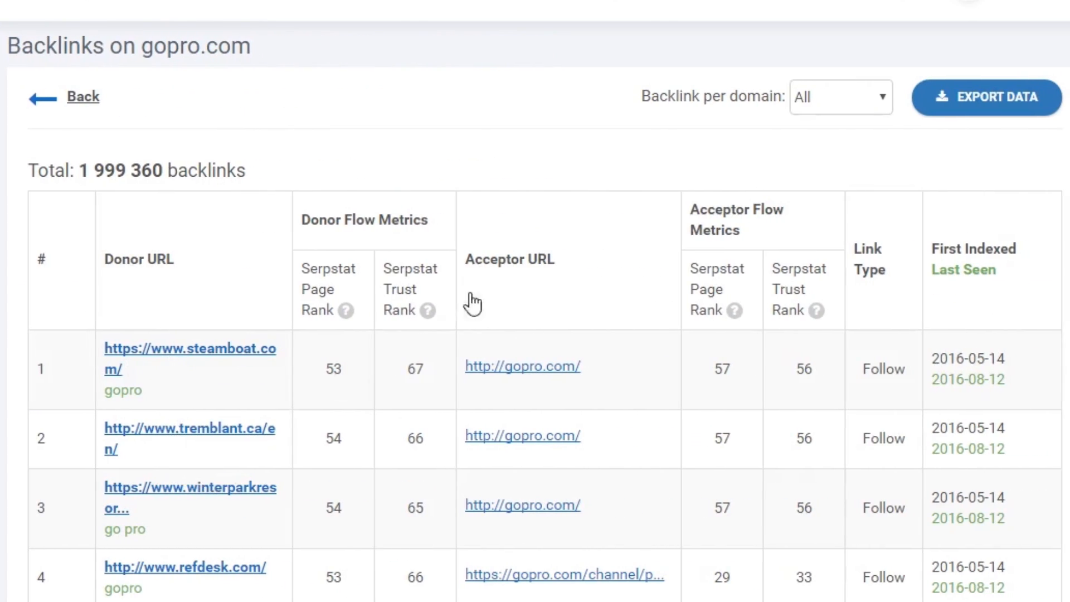
mouse_move(809, 301)
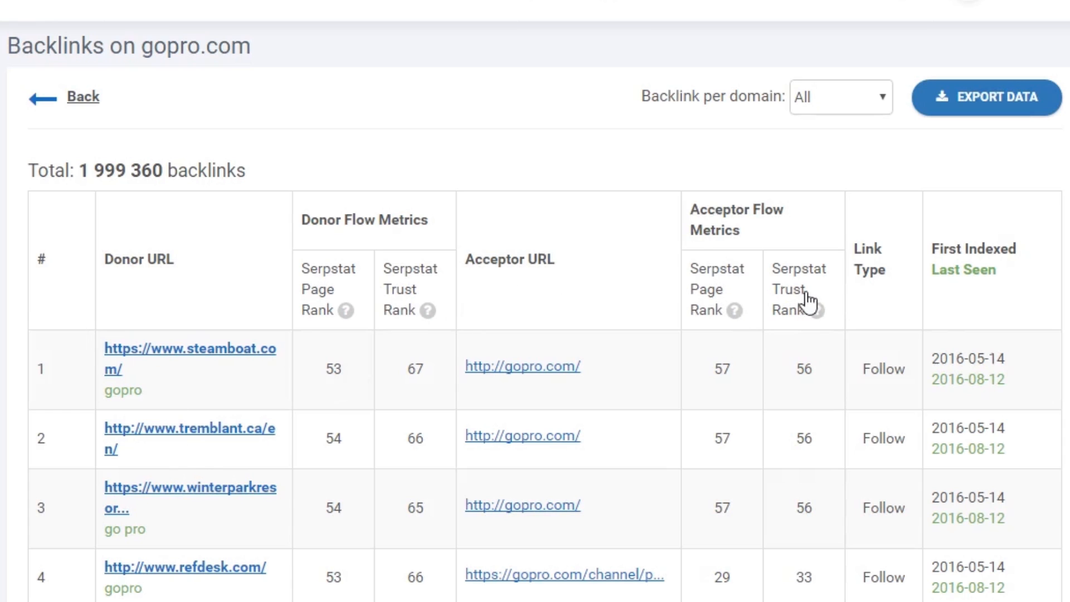
mouse_move(1041, 350)
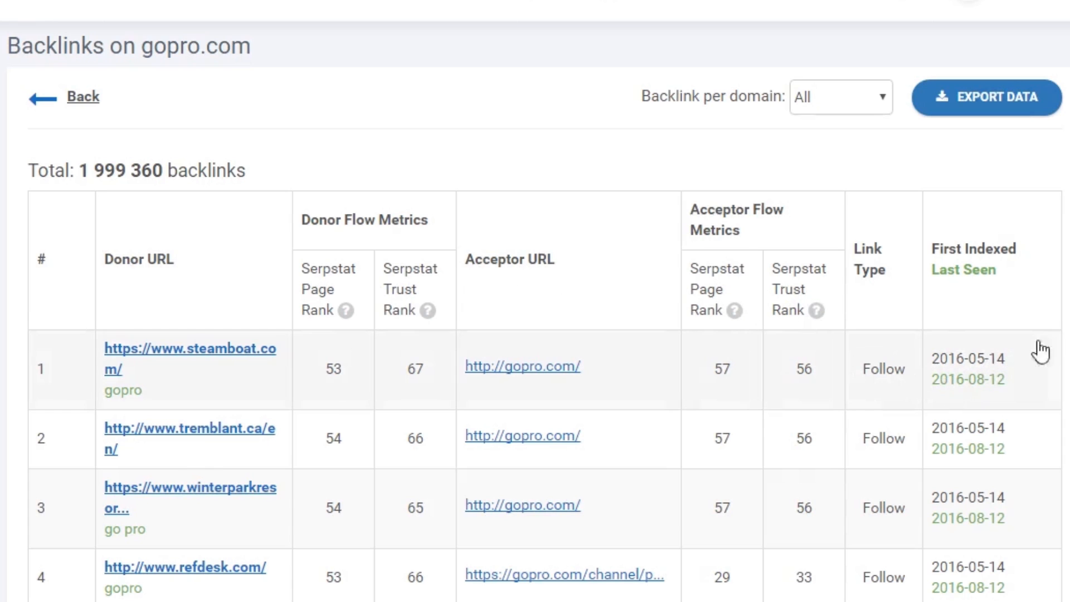
mouse_move(1020, 362)
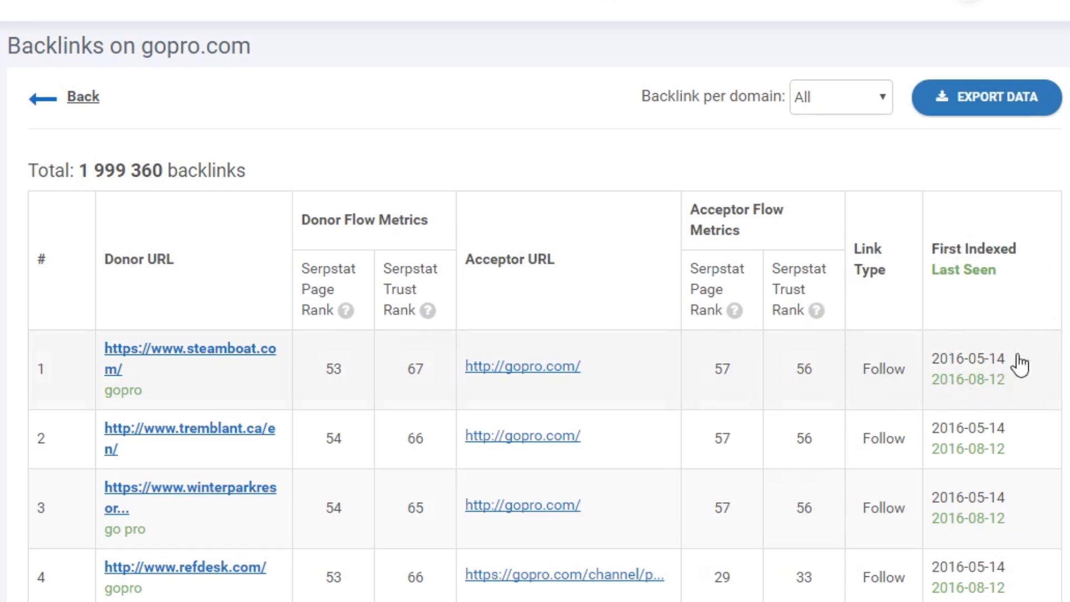
mouse_move(882, 322)
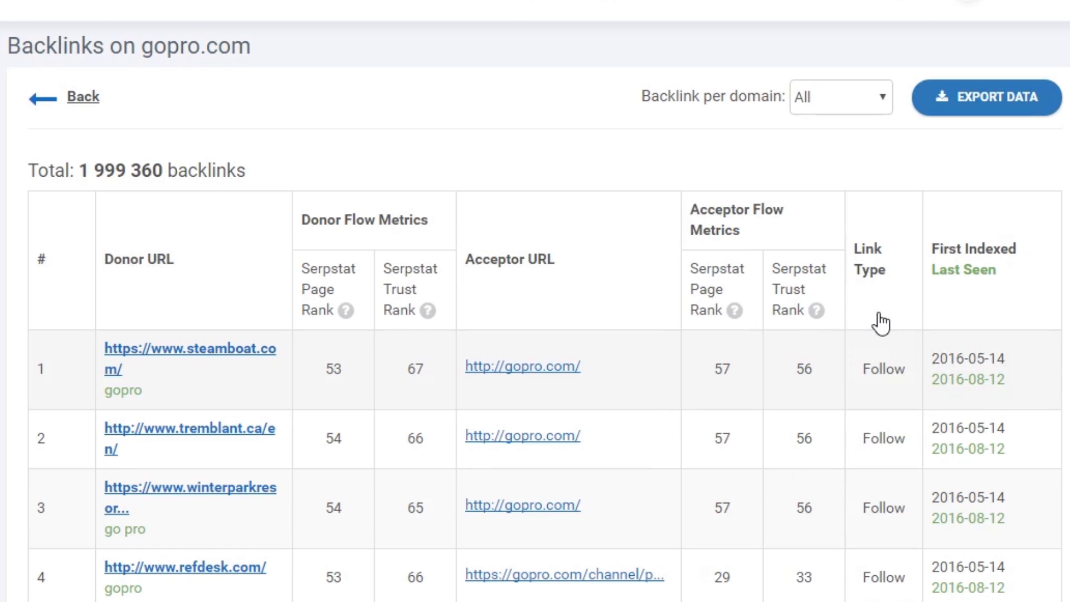
mouse_move(886, 418)
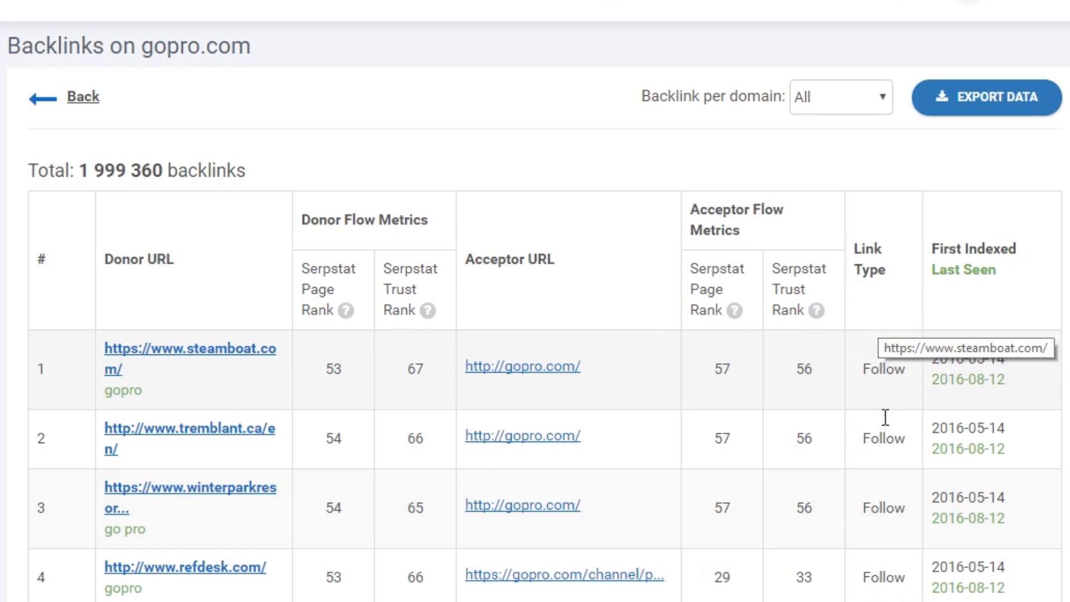
scroll("down", 3)
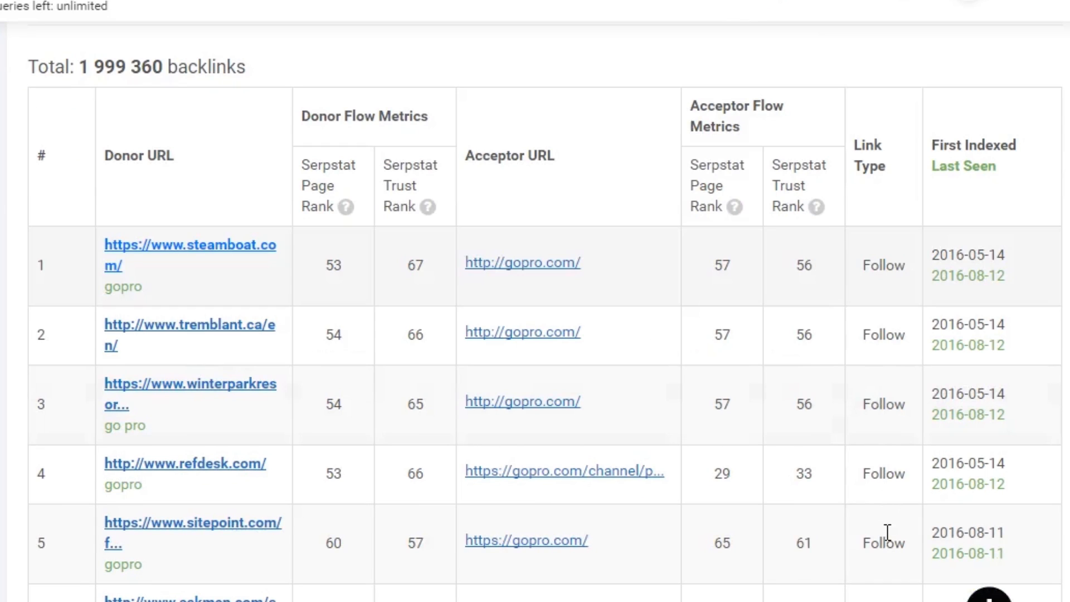
left_click(105, 229)
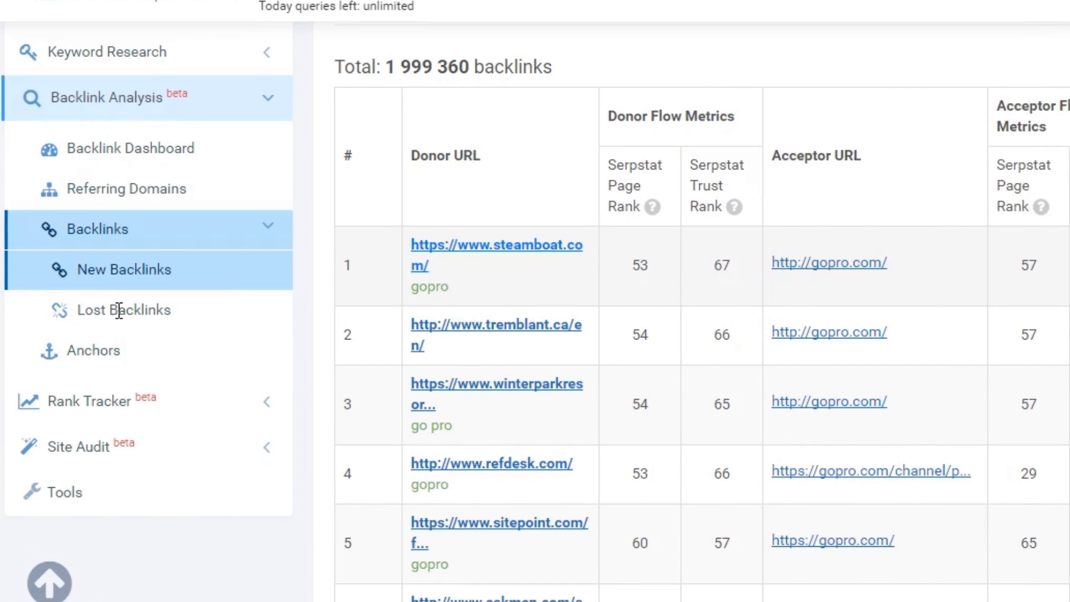
Open the Lost Backlinks report listing 319,575 deleted or nofollow links with lost dates
left_click(124, 309)
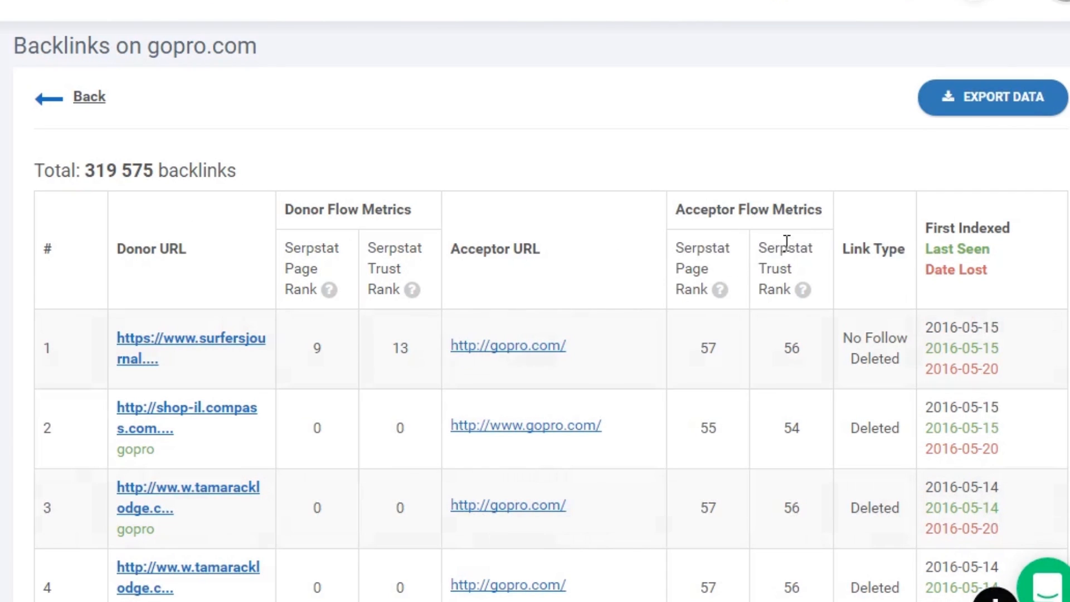
mouse_move(921, 381)
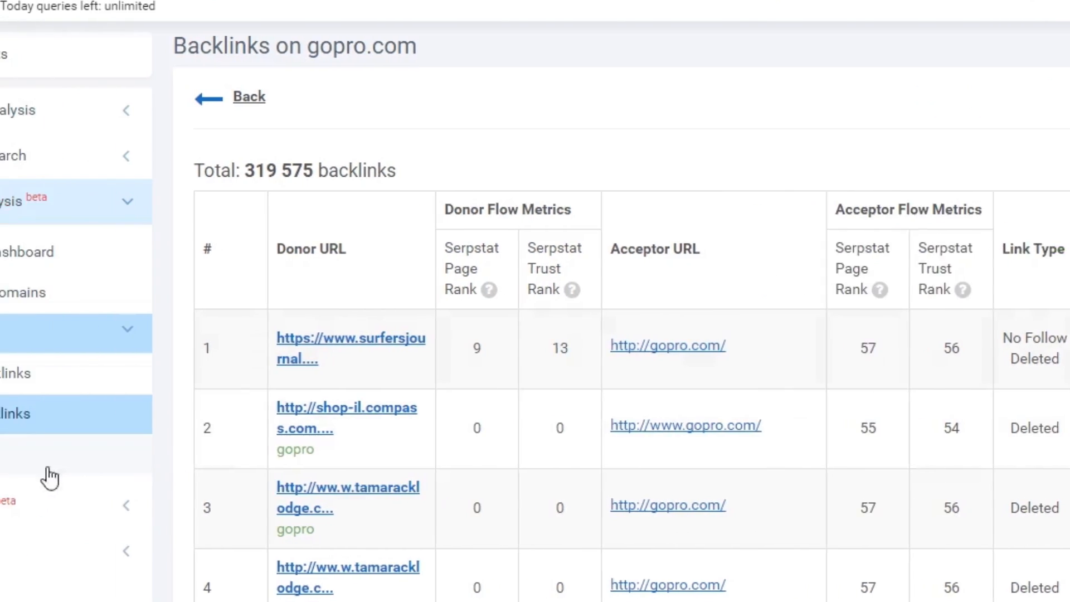
Open the Anchors report listing anchor texts with referring domain and backlink counts
left_click(78, 374)
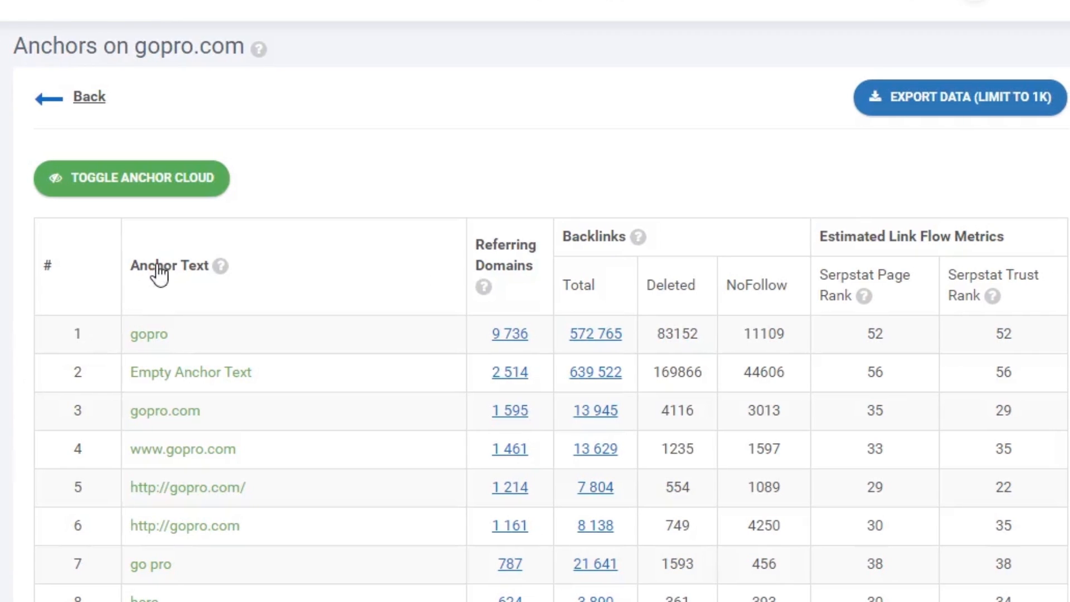
mouse_move(146, 542)
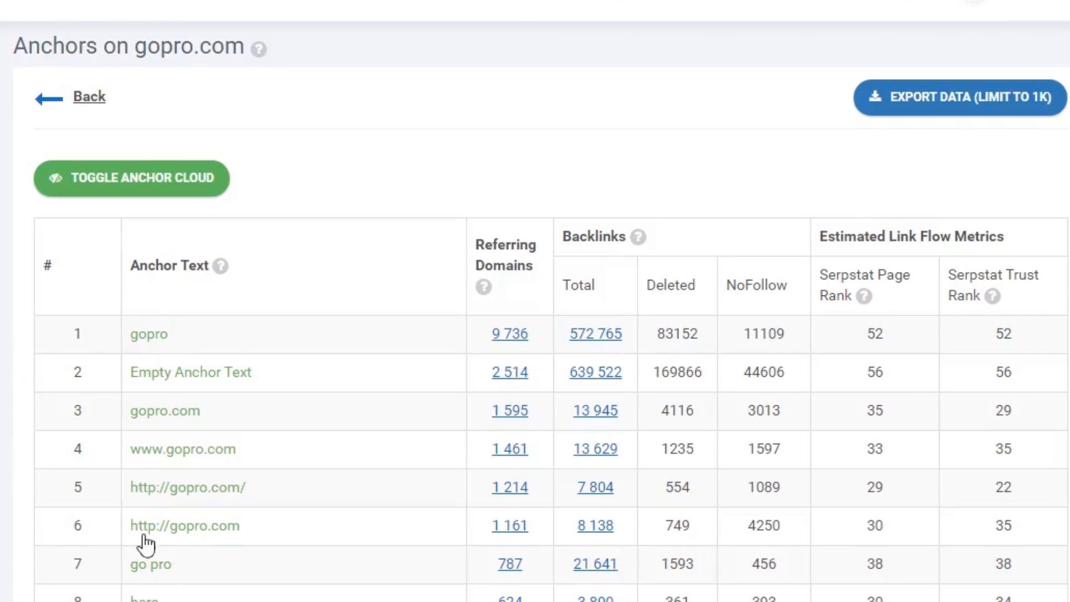
mouse_move(512, 253)
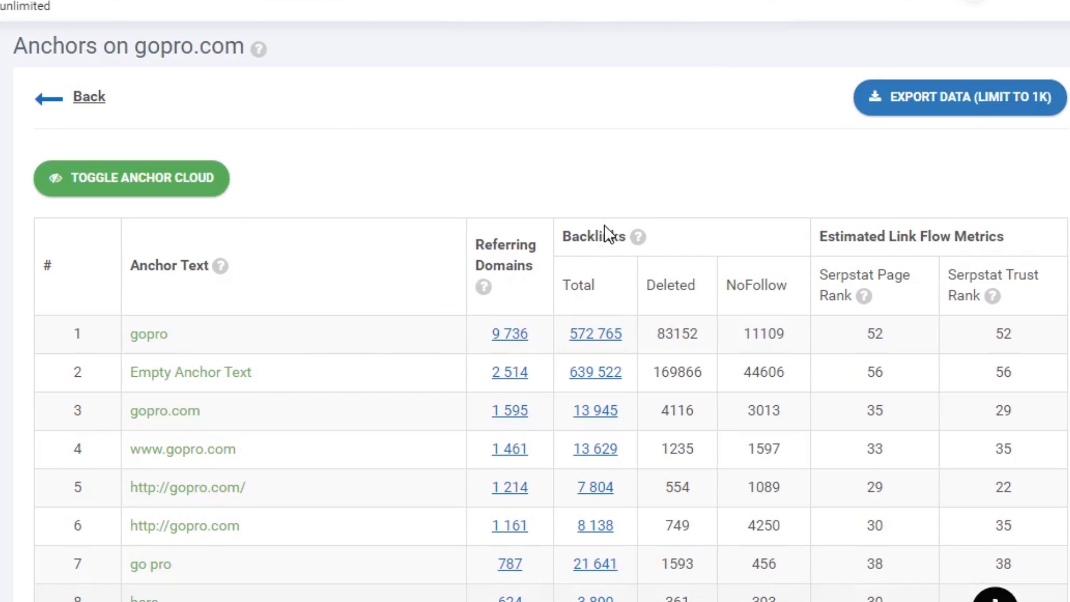
mouse_move(1030, 285)
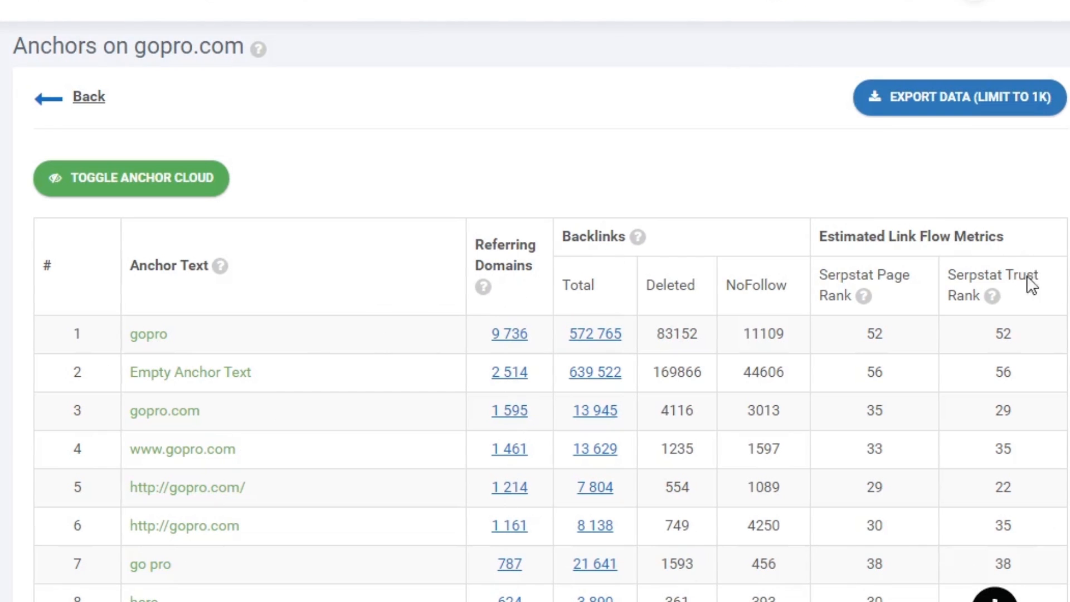